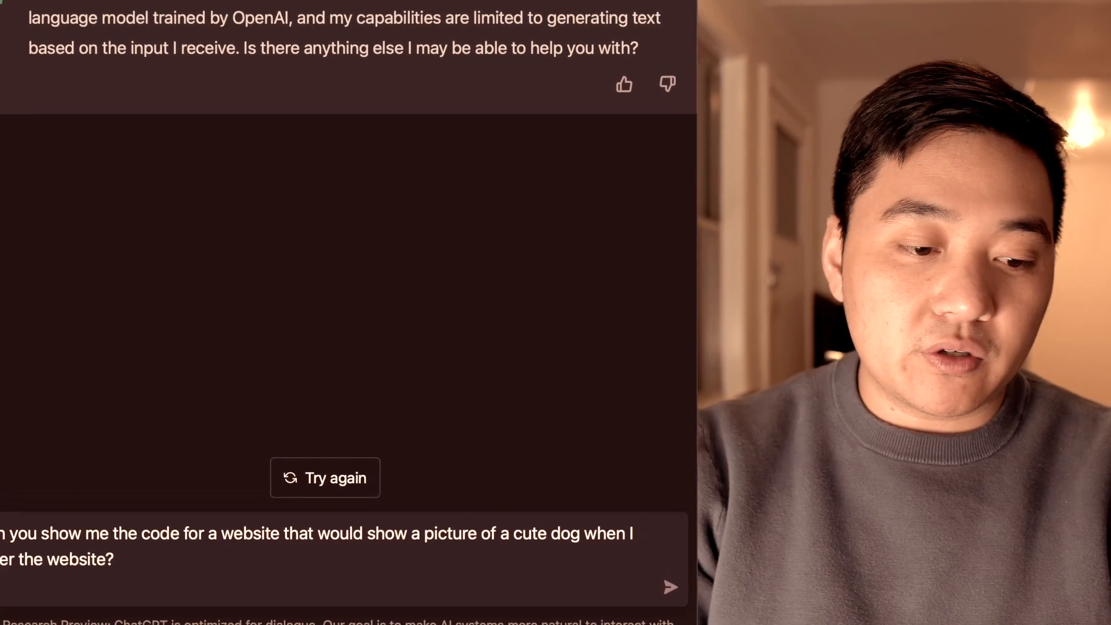
Focus the ChatGPT message box holding the cute dog website code request
{"action": "left_click", "coordinate": [324, 477]}
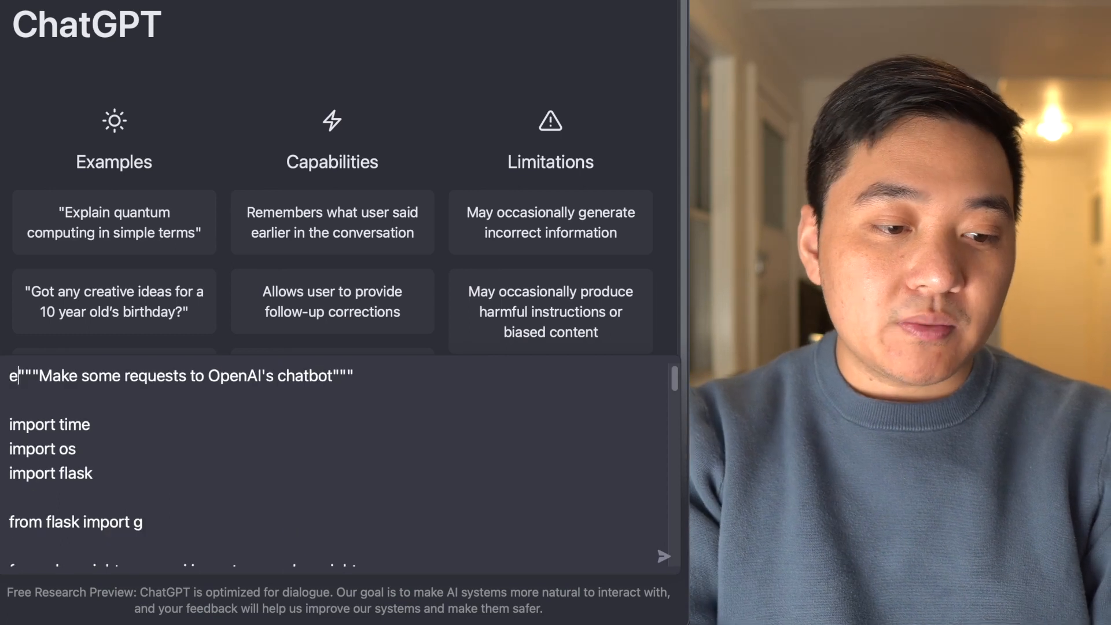
Send the pasted Python script with a request to explain what it does and how it works
{"action": "type", "text": "explain to me what this does and how it works?"}
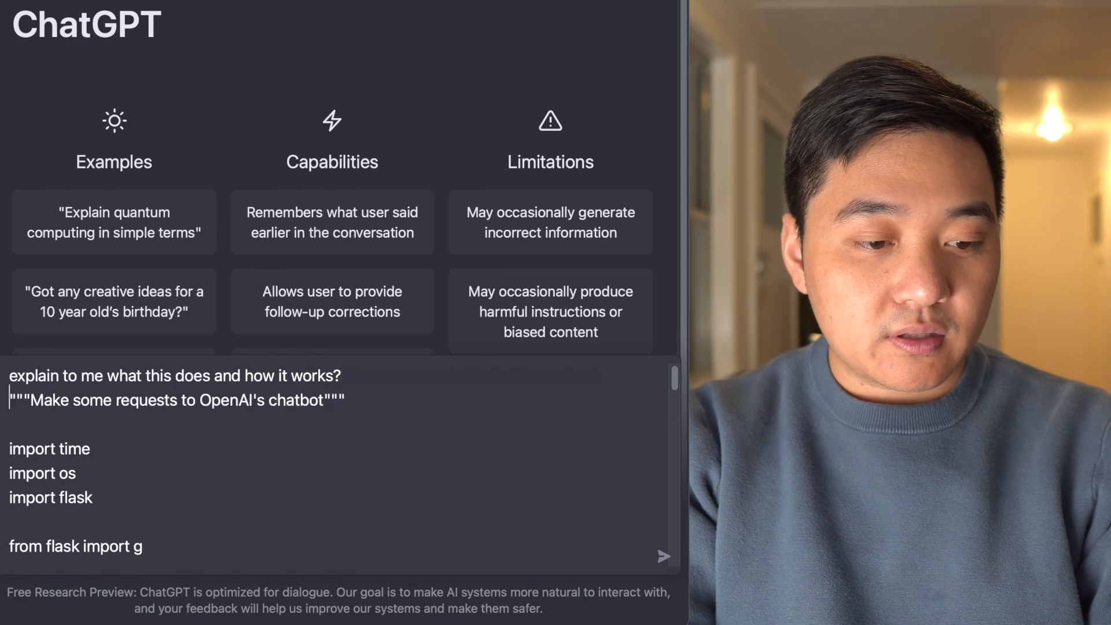
{"action": "left_click", "coordinate": [663, 556]}
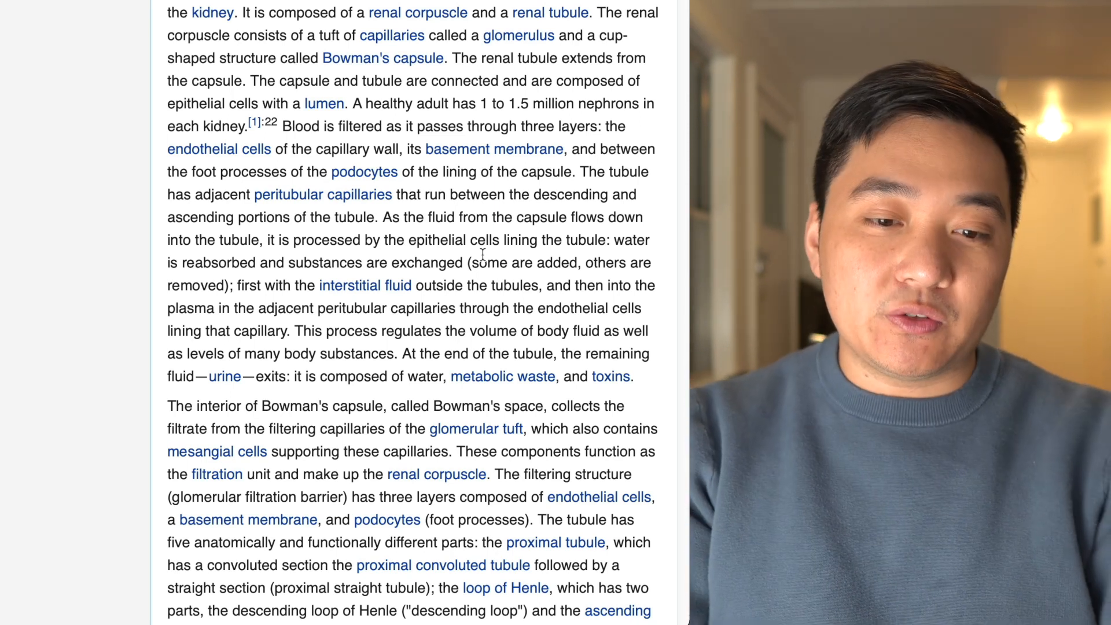
Select the Wikipedia paragraphs on the nephron's renal corpuscle, tubule and filtration
{"action": "left_click_drag", "start_coordinate": [167, 12], "coordinate": [634, 376]}
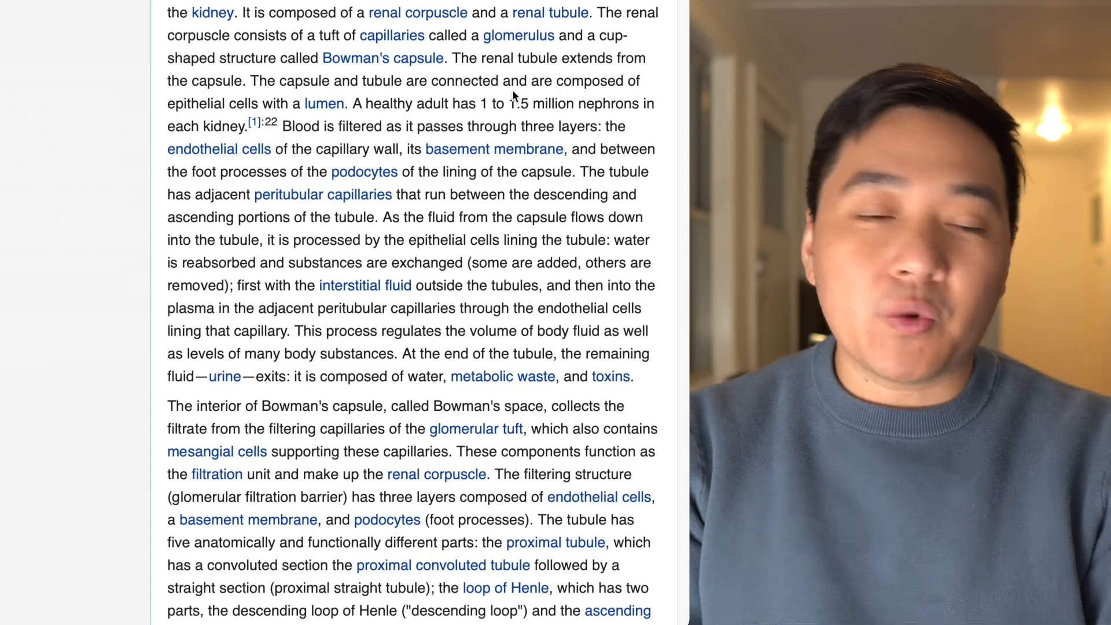
{"action": "left_click_drag", "start_coordinate": [166, 12], "coordinate": [634, 376]}
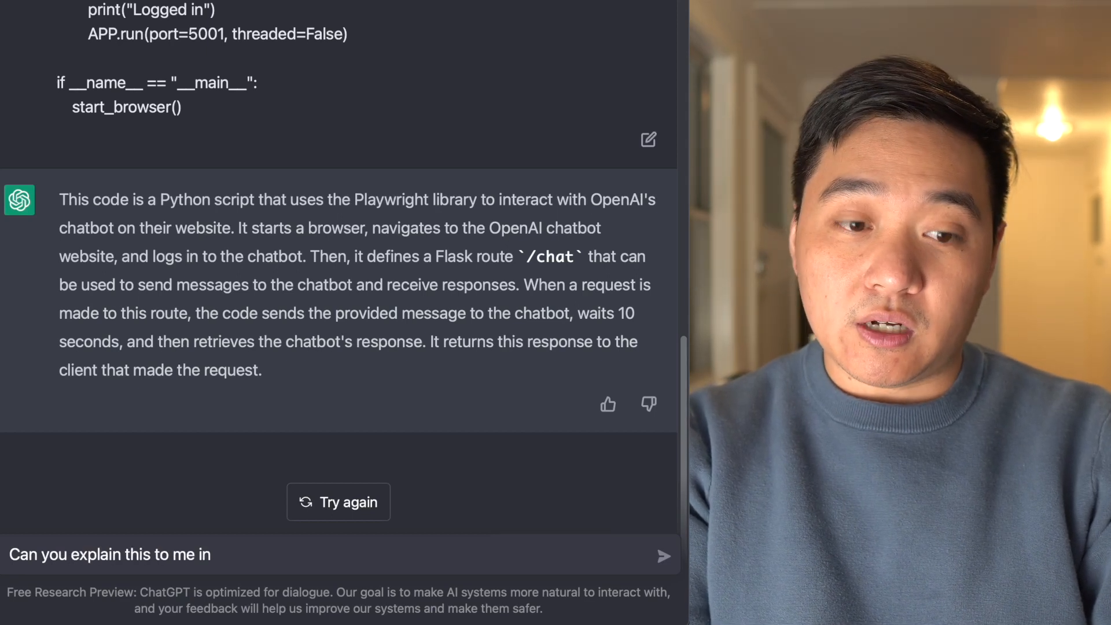
Ask for a third-grader-level explanation of the pasted nephron text and read the reply
{"action": "type", "text": "a way that a third grader would understand?"}
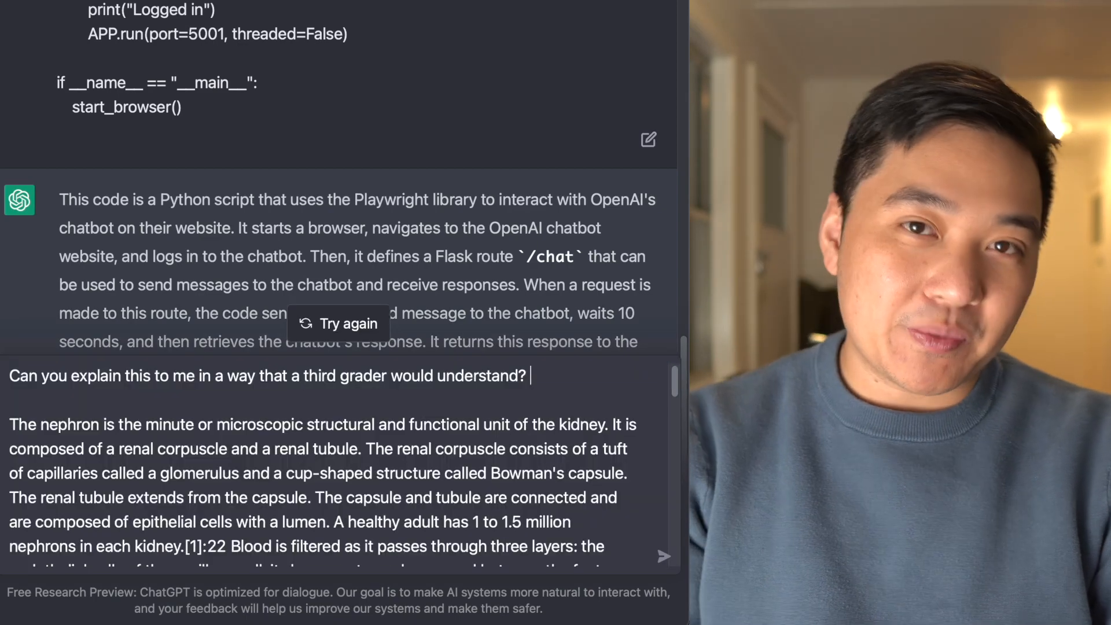
{"action": "scroll", "scroll_direction": "down", "scroll_amount": 3}
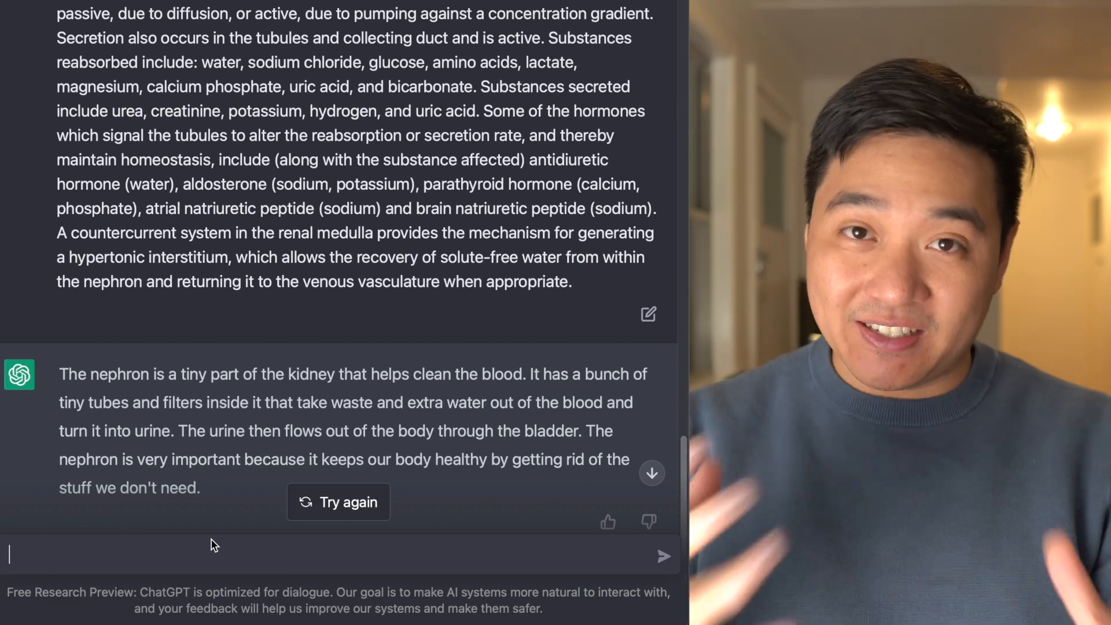
{"action": "scroll", "scroll_direction": "down", "scroll_amount": 3}
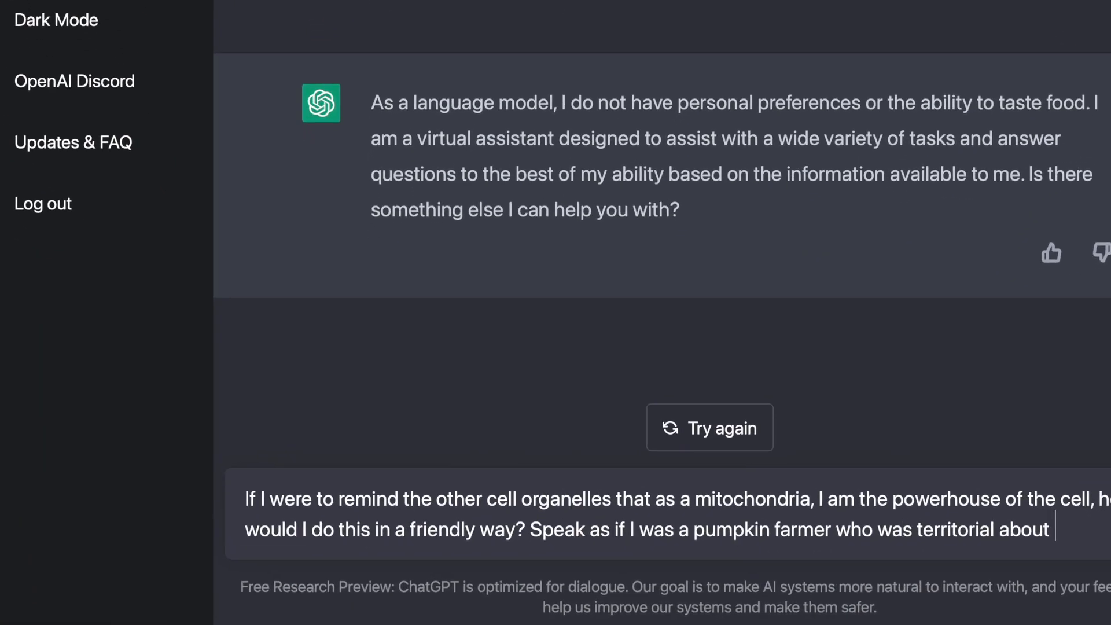
Send the pumpkin-farmer mitochondria powerhouse prompt and read the friendly speech reply
{"action": "type", "text": "t"}
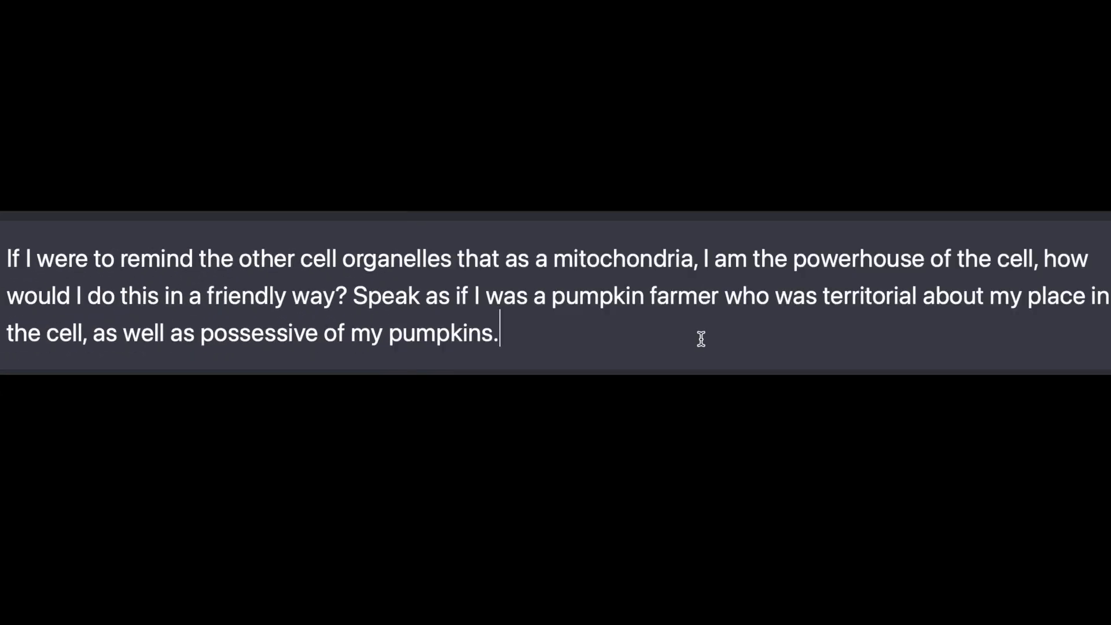
{"action": "scroll", "scroll_direction": "down", "scroll_amount": 3}
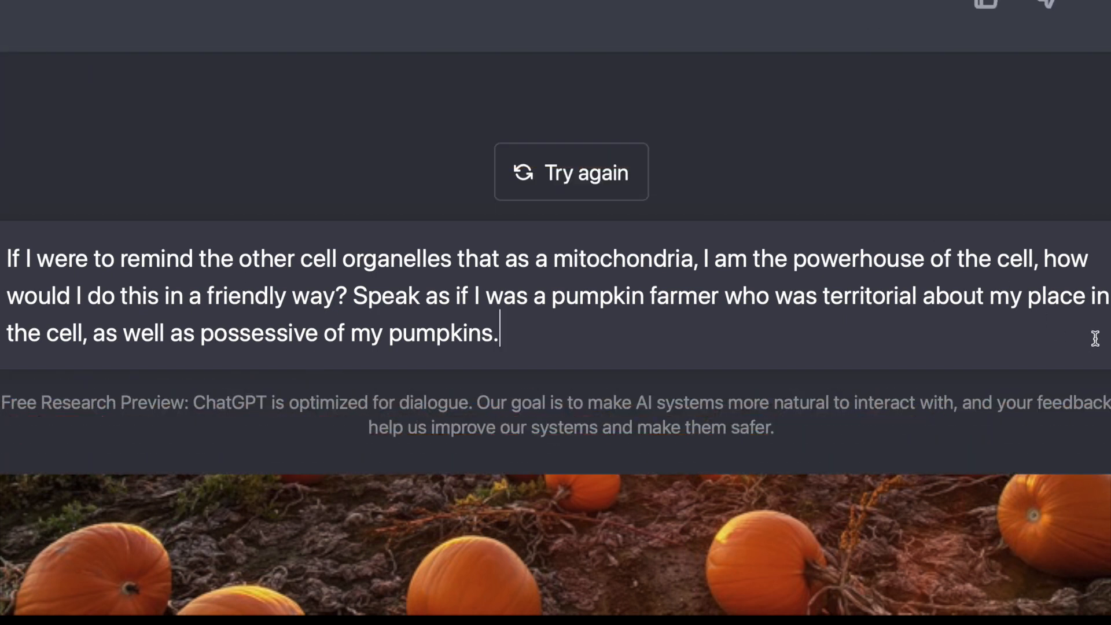
{"action": "left_click", "coordinate": [572, 171]}
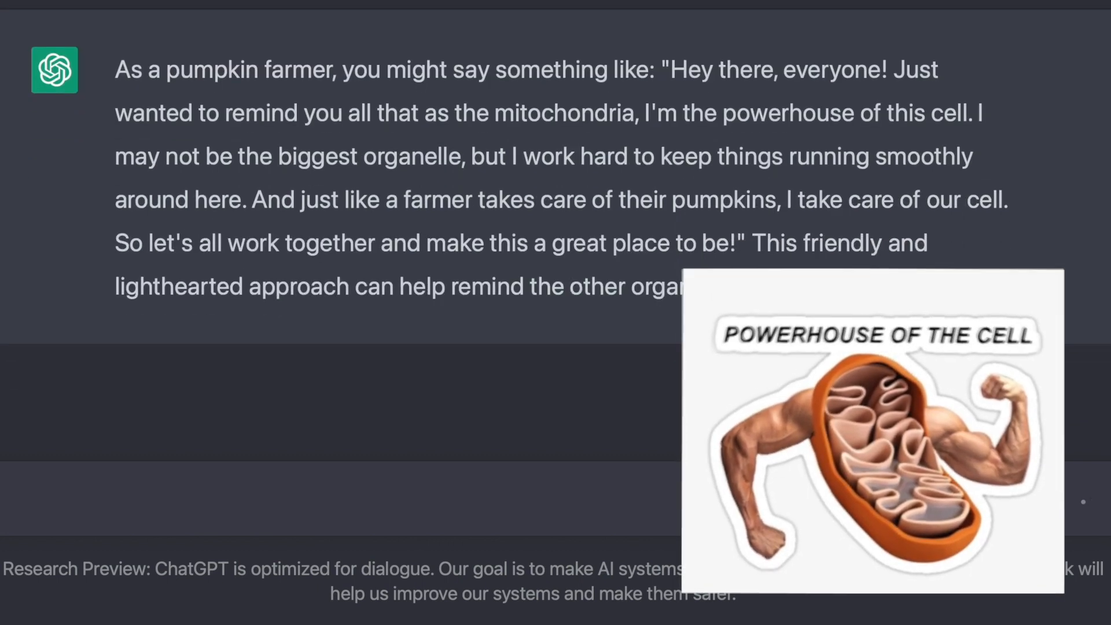
{"action": "scroll", "scroll_direction": "down", "scroll_amount": 3}
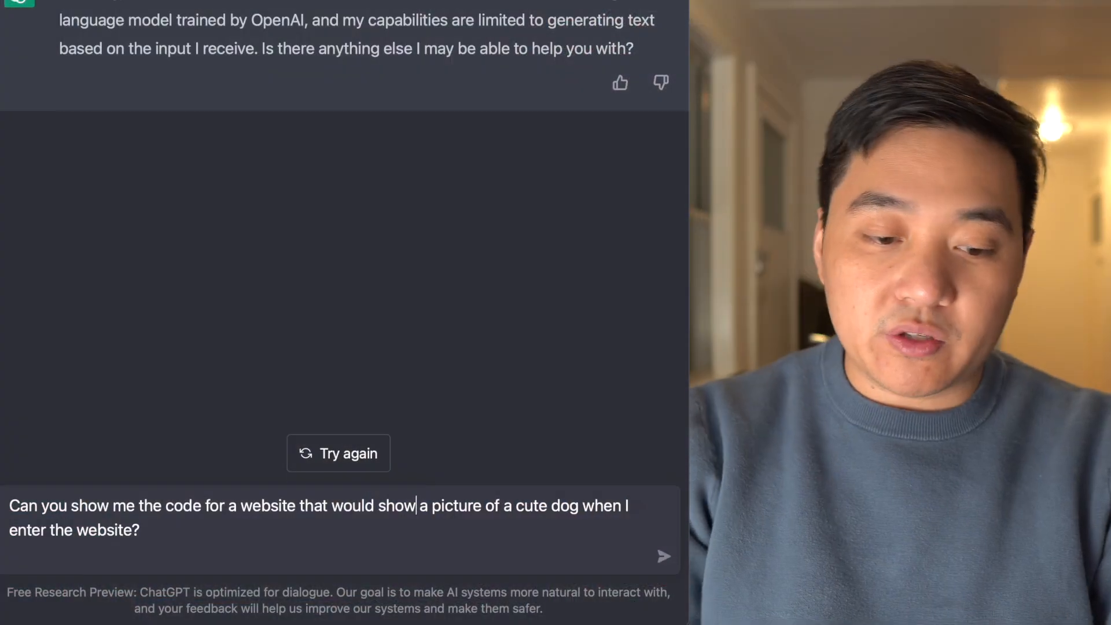
Edit the wording of the cute dog website code question
{"action": "left_click", "coordinate": [663, 557]}
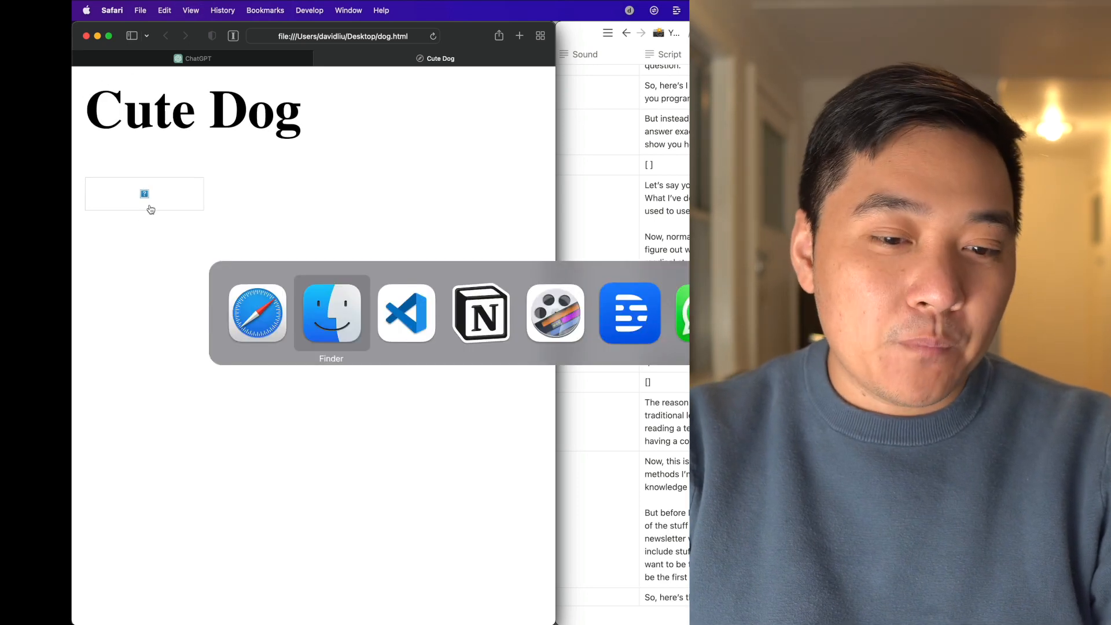
View the local Cute Dog page in Safari showing the black-and-tan dog photo
{"action": "left_click", "coordinate": [406, 313]}
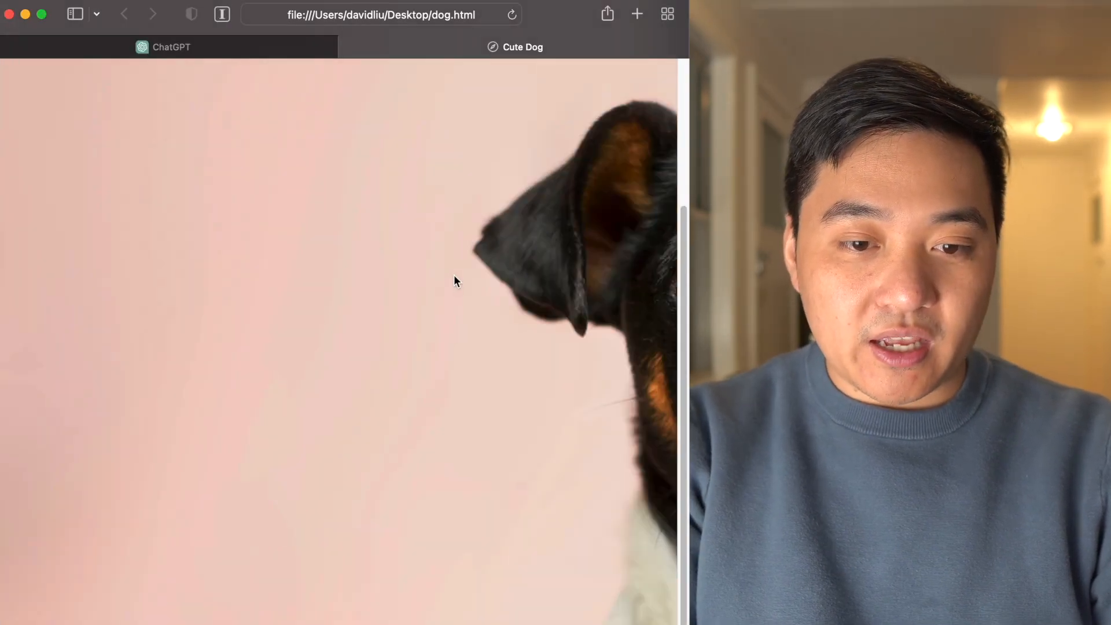
{"action": "scroll", "scroll_direction": "up", "scroll_amount": 3}
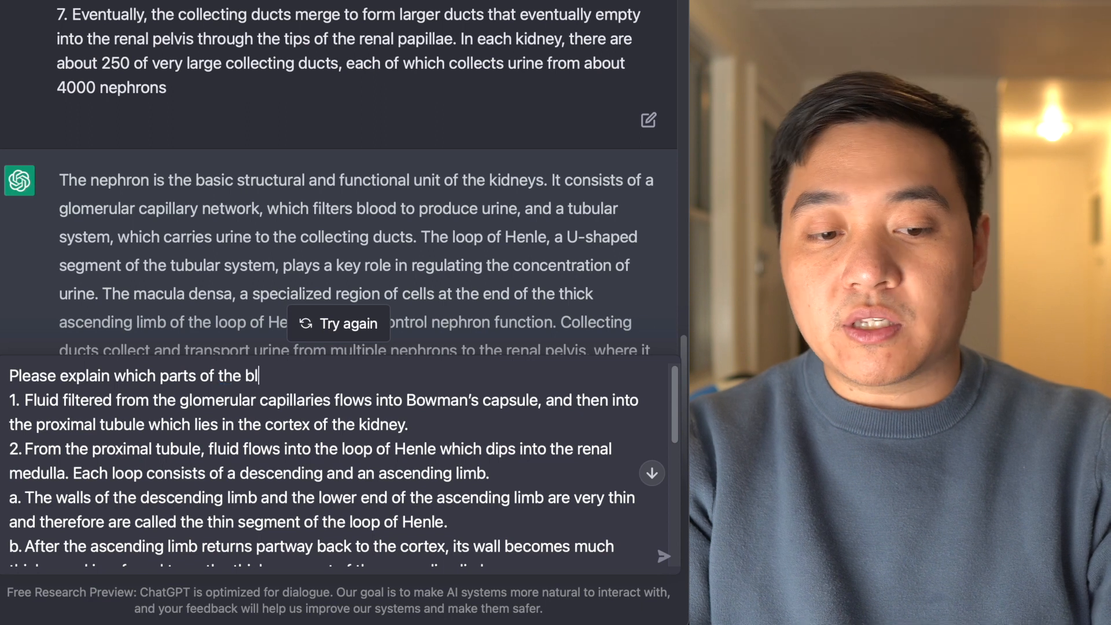
Ask how renal disease affects each part of the pasted filtration and reabsorption process
{"action": "type", "text": "elow process are ef"}
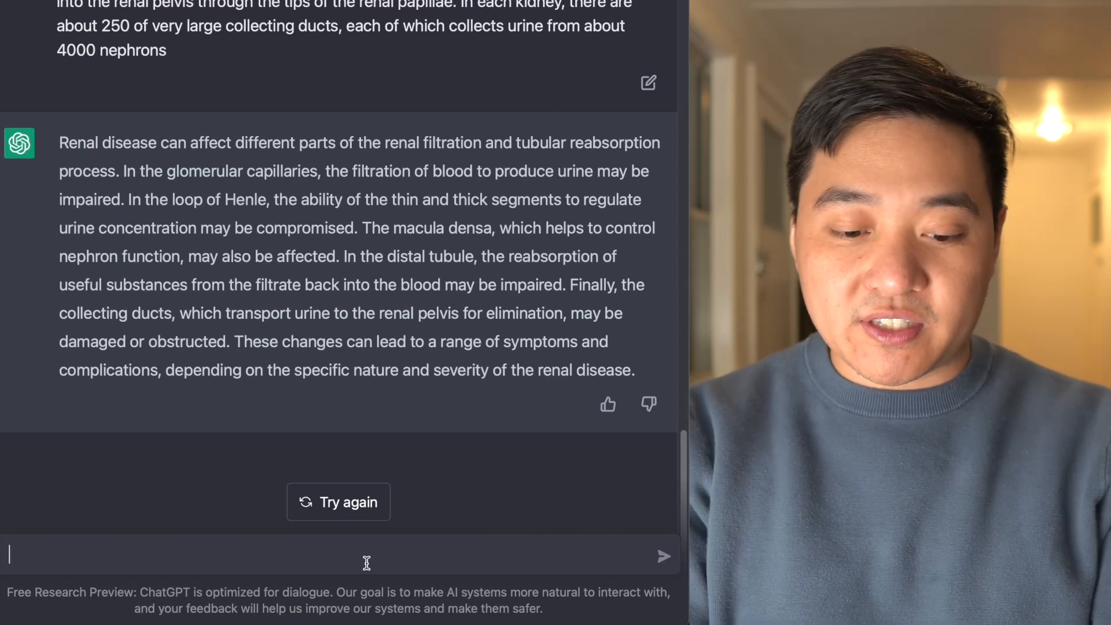
{"action": "type", "text": "Tell me about the phi"}
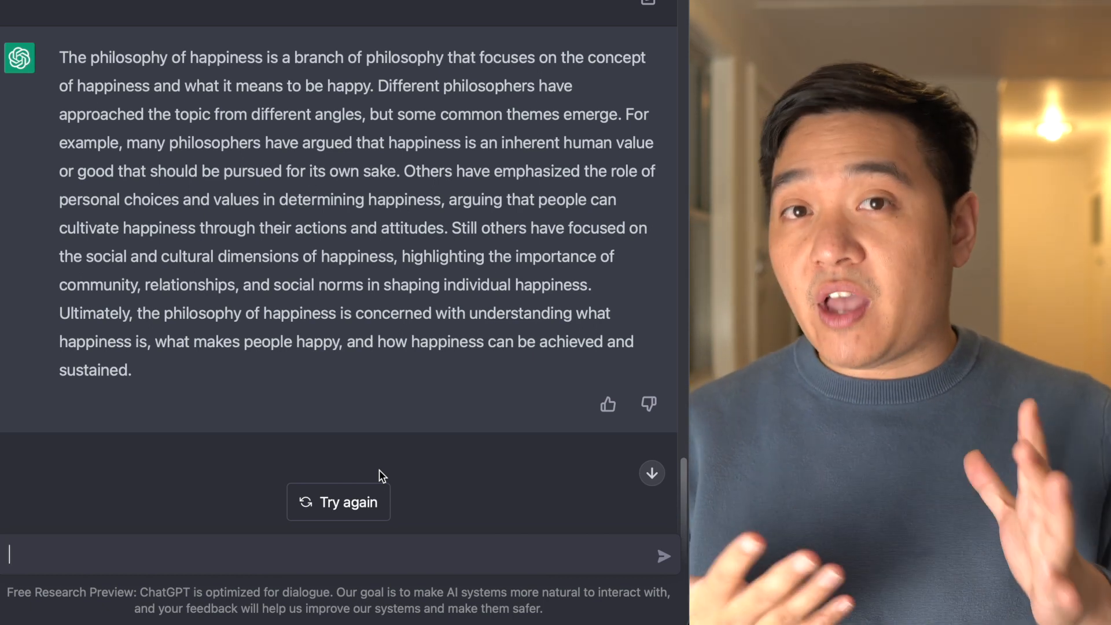
{"action": "mouse_move", "coordinate": [367, 529]}
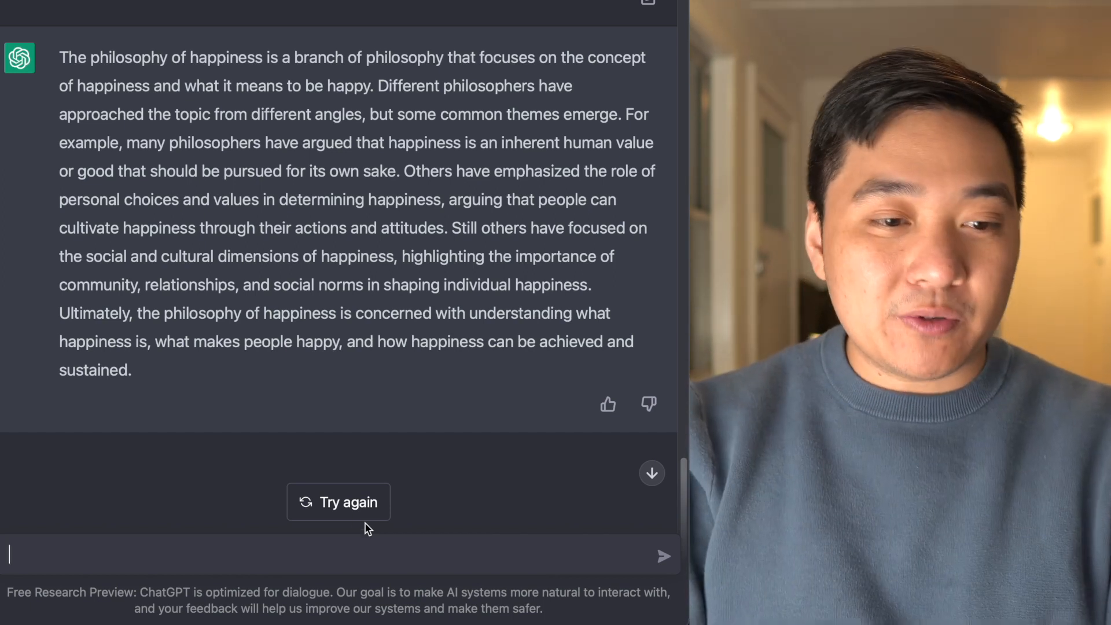
Request a 2000-word essay on the philosophy of happiness and skim the Kant and Mill answer
{"action": "type", "text": "Tell me about"}
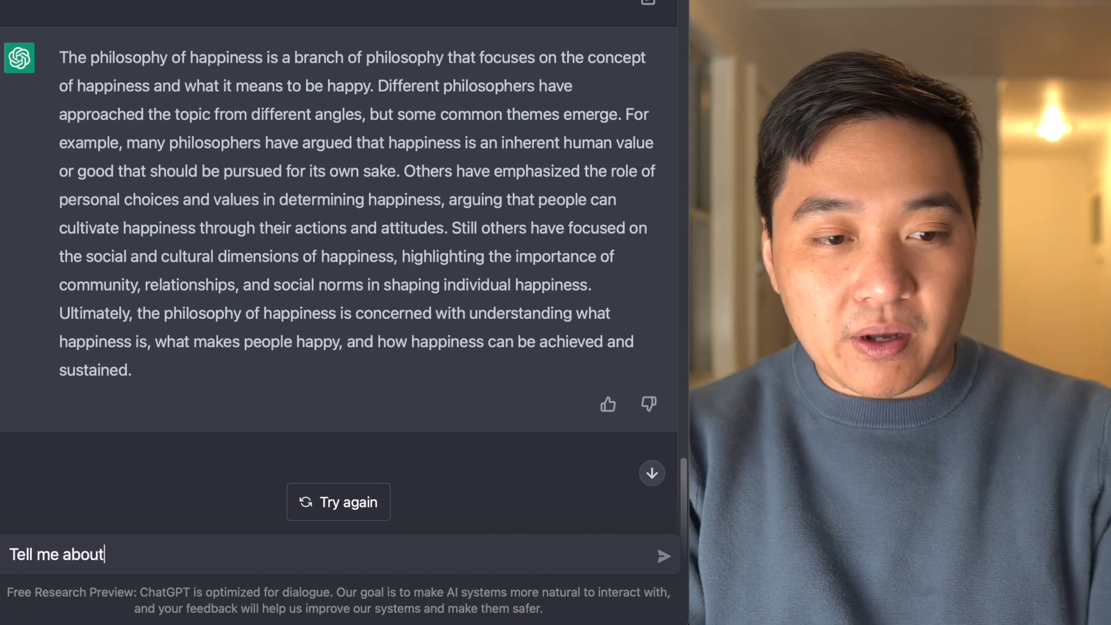
{"action": "type", "text": "the philosophy of happiness. Please write it in the form of a"}
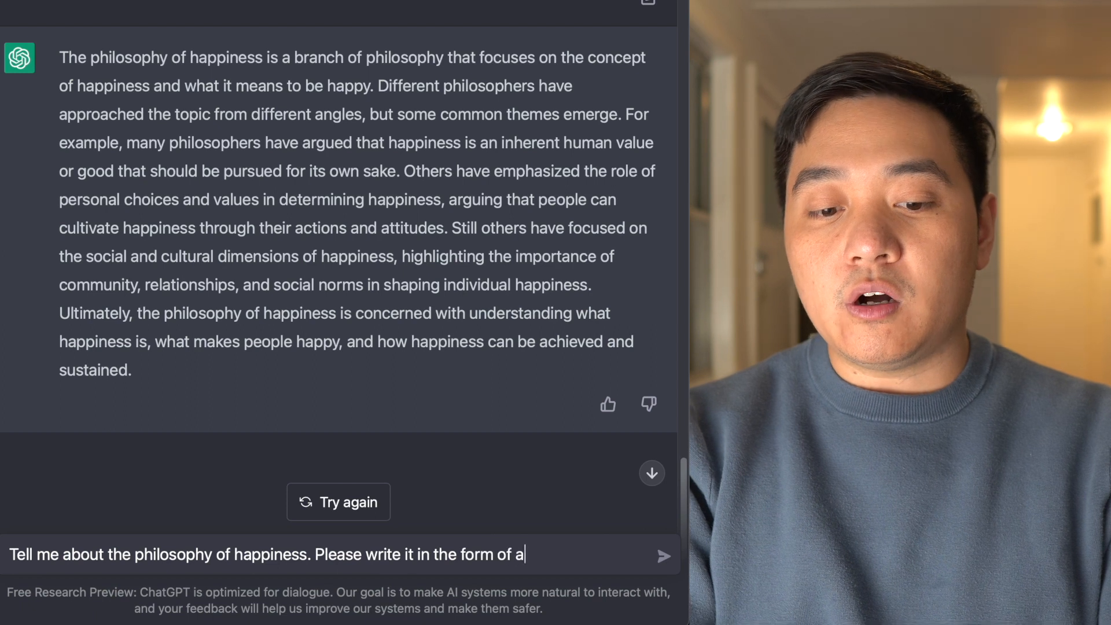
{"action": "type", "text": "2000 word ess"}
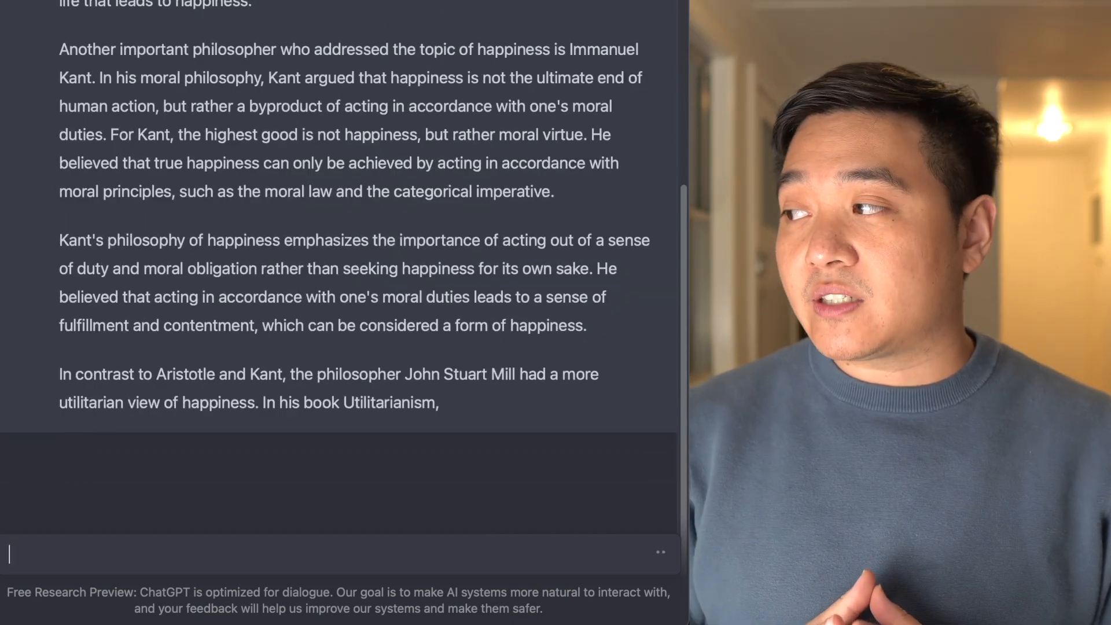
{"action": "scroll", "scroll_direction": "down", "scroll_amount": 3}
{"action": "type", "text": "If I wanted"}
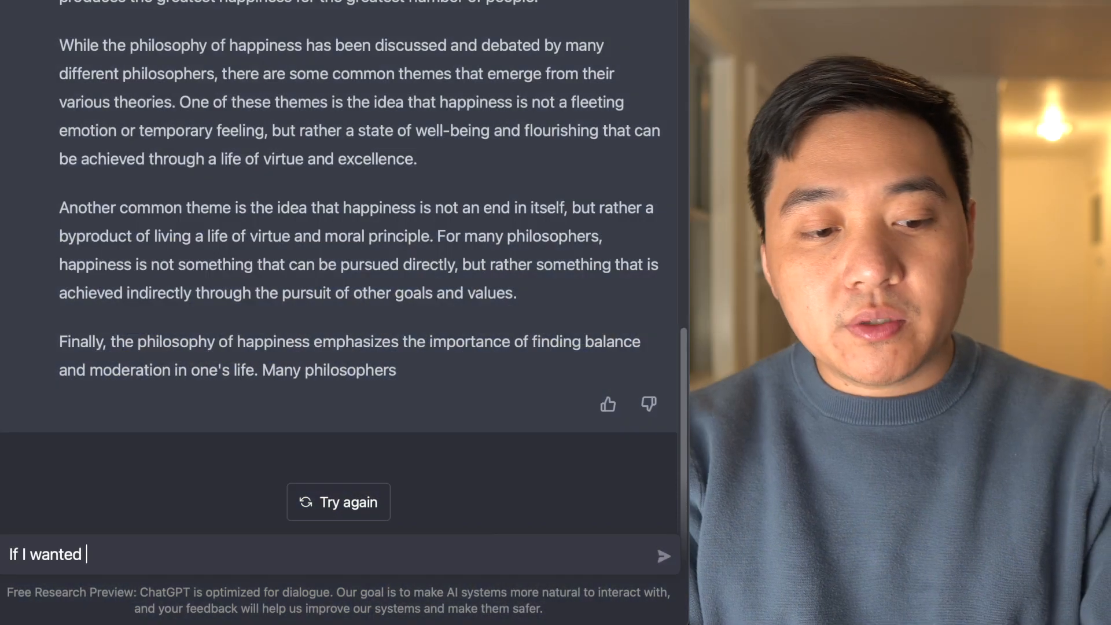
{"action": "type", "text": "to code a b"}
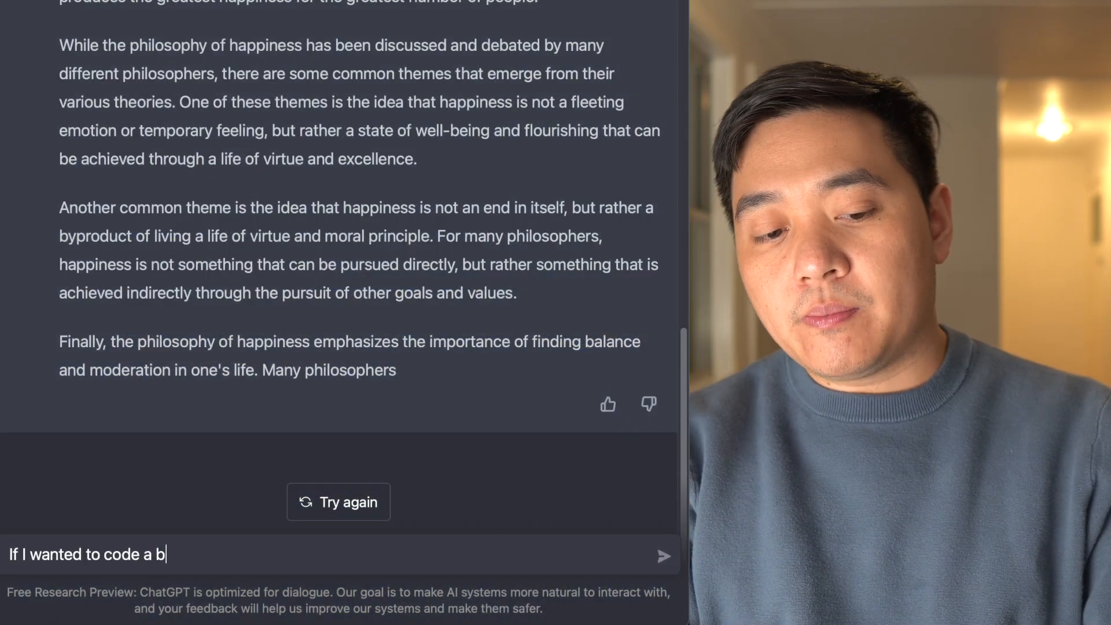
Ask how to build a backend in Python versus JavaScript, requesting examples
{"action": "type", "text": "ackend framework usi"}
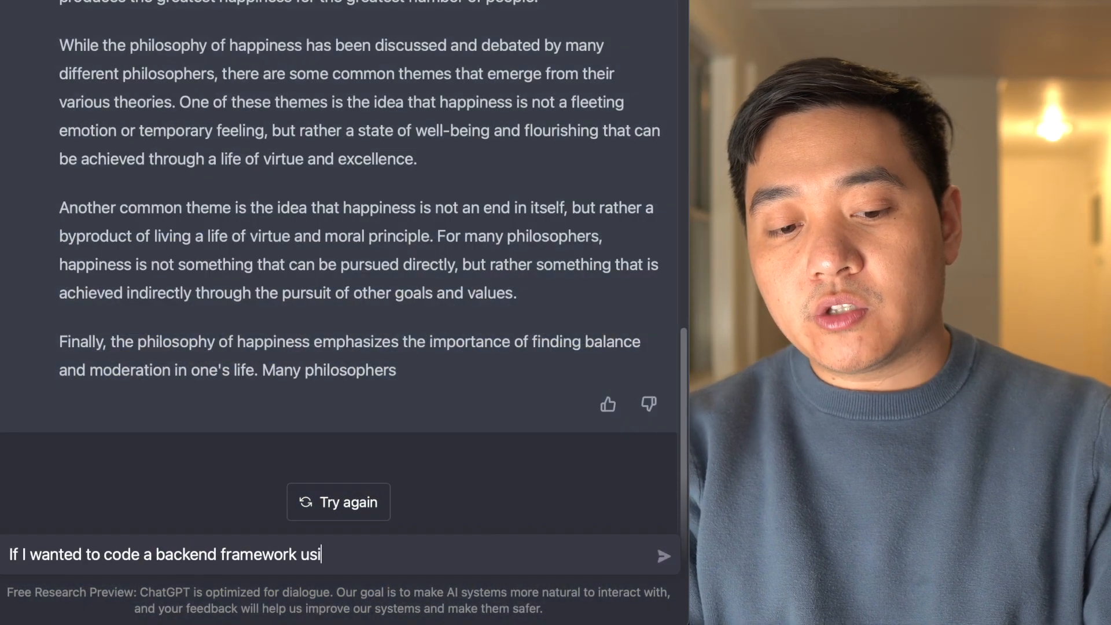
{"action": "type", "text": "ng Python, how does this differ from doing the"}
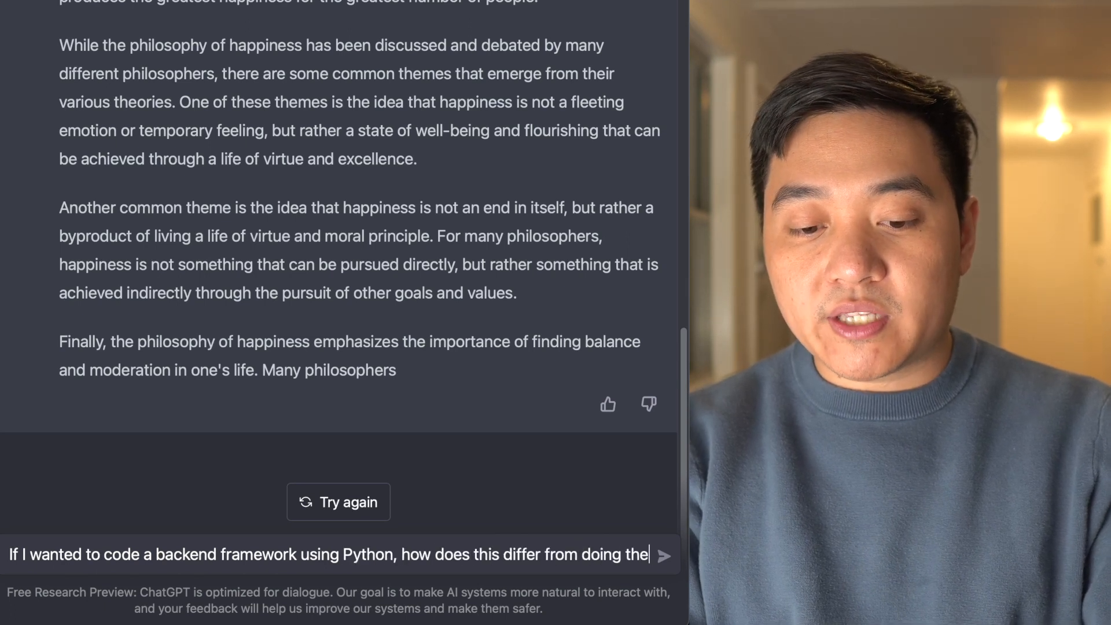
{"action": "type", "text": "same thing in Javascript"}
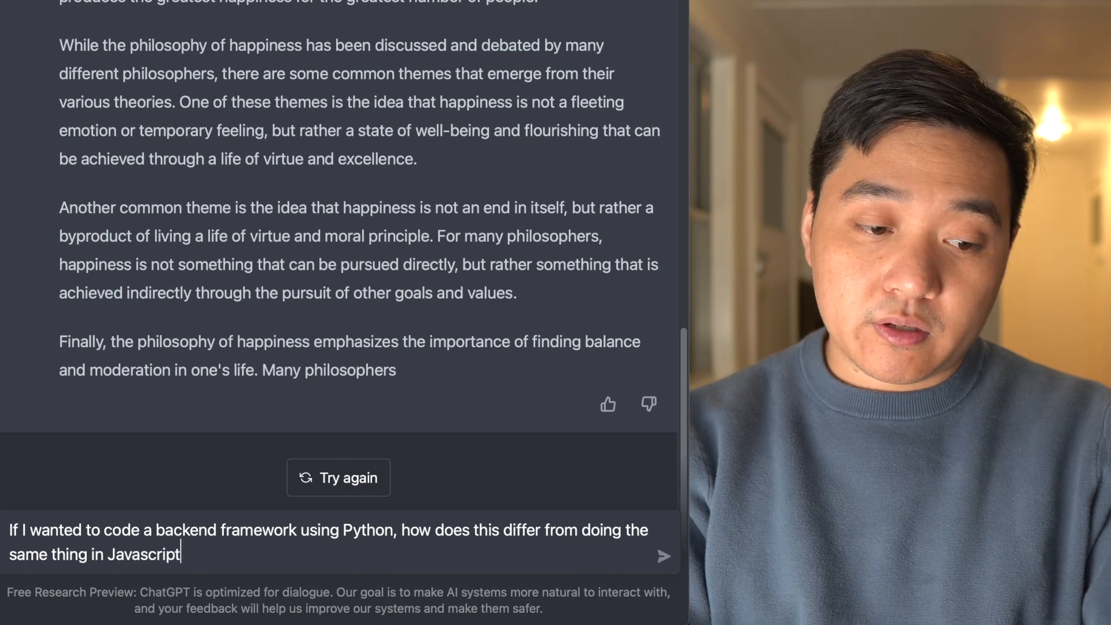
{"action": "type", "text": "? Please give e"}
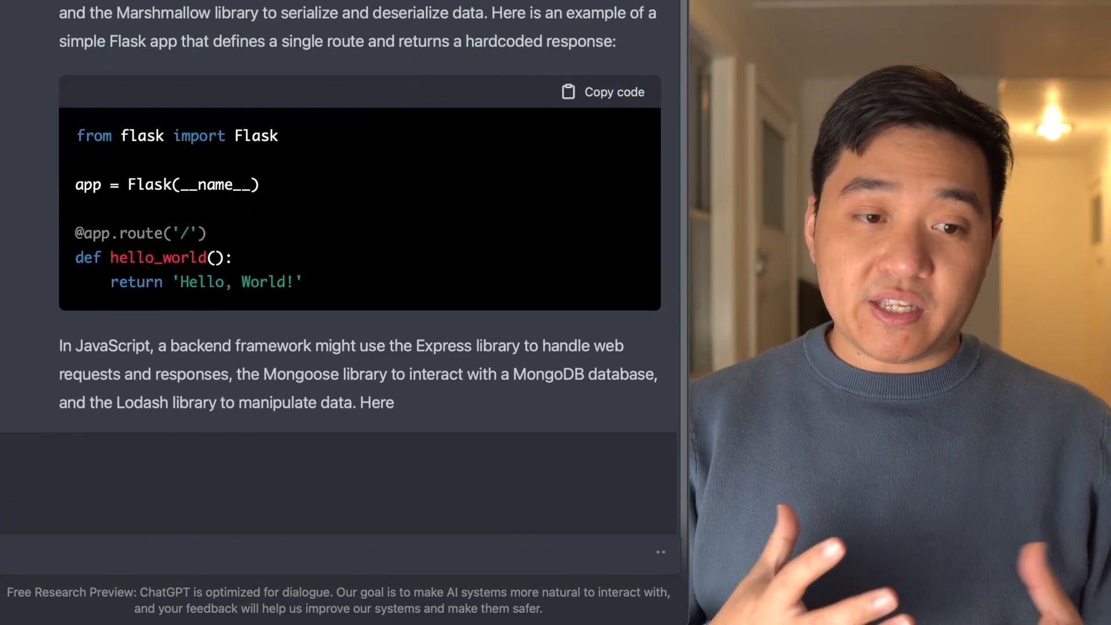
Highlight the reply's closing paragraph comparing the Python and JavaScript backends
{"action": "scroll", "scroll_direction": "down", "scroll_amount": 3}
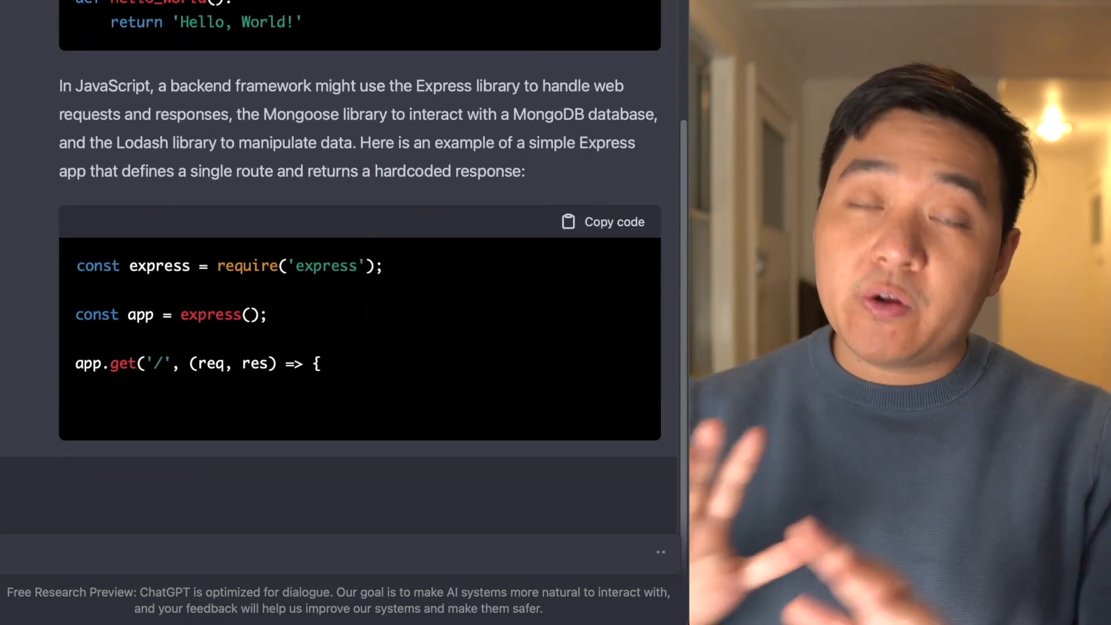
{"action": "scroll", "scroll_direction": "down", "scroll_amount": 3}
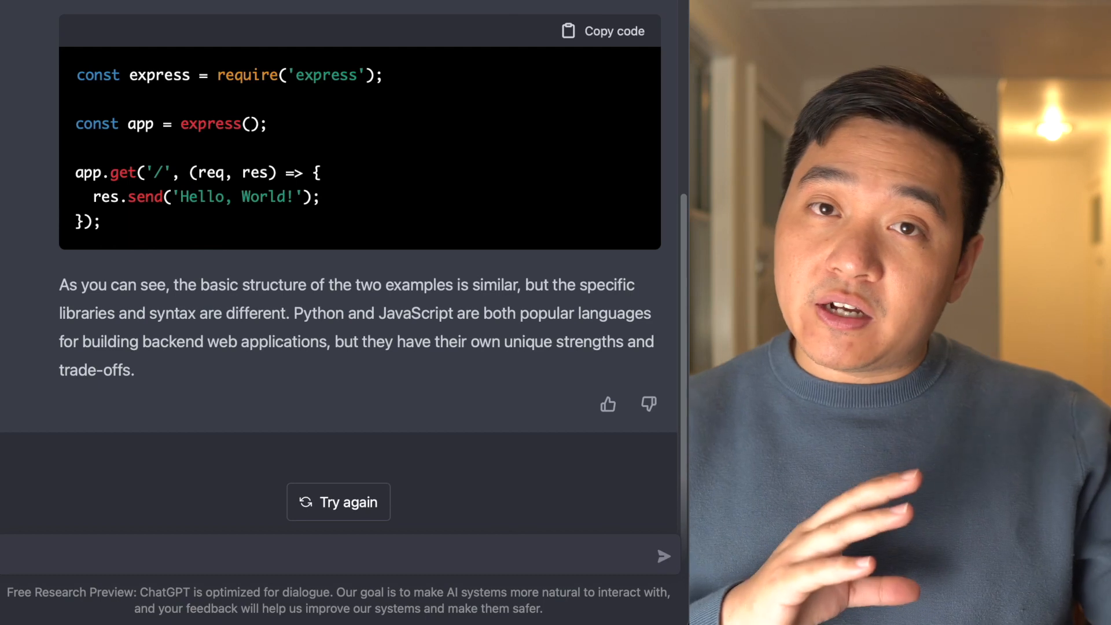
{"action": "left_click_drag", "start_coordinate": [60, 284], "coordinate": [135, 369]}
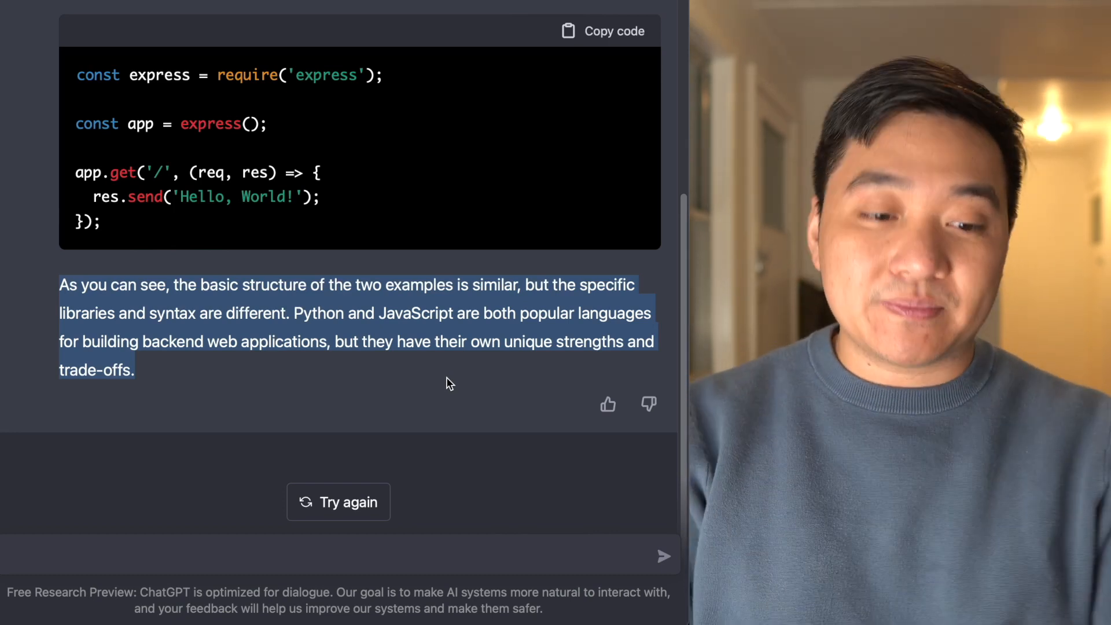
Ask ChatGPT for an example cover letter for a coffee-and-food customer service job
{"action": "type", "text": "Let's say I wanted to"}
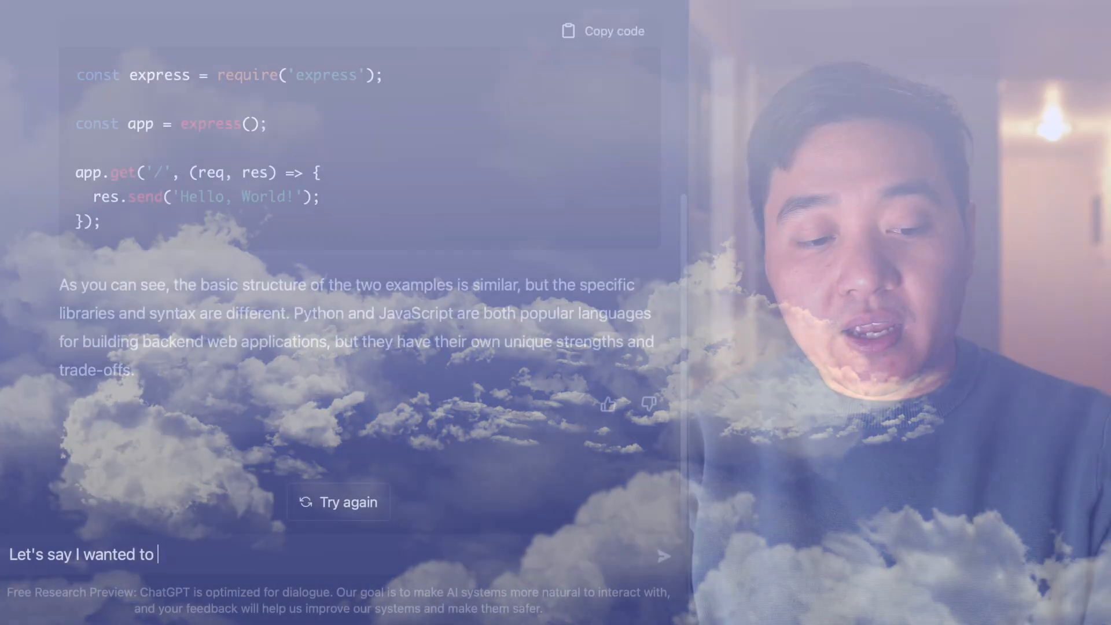
{"action": "type", "text": "apply for a job where I have to serve coffee to customers, serve food"}
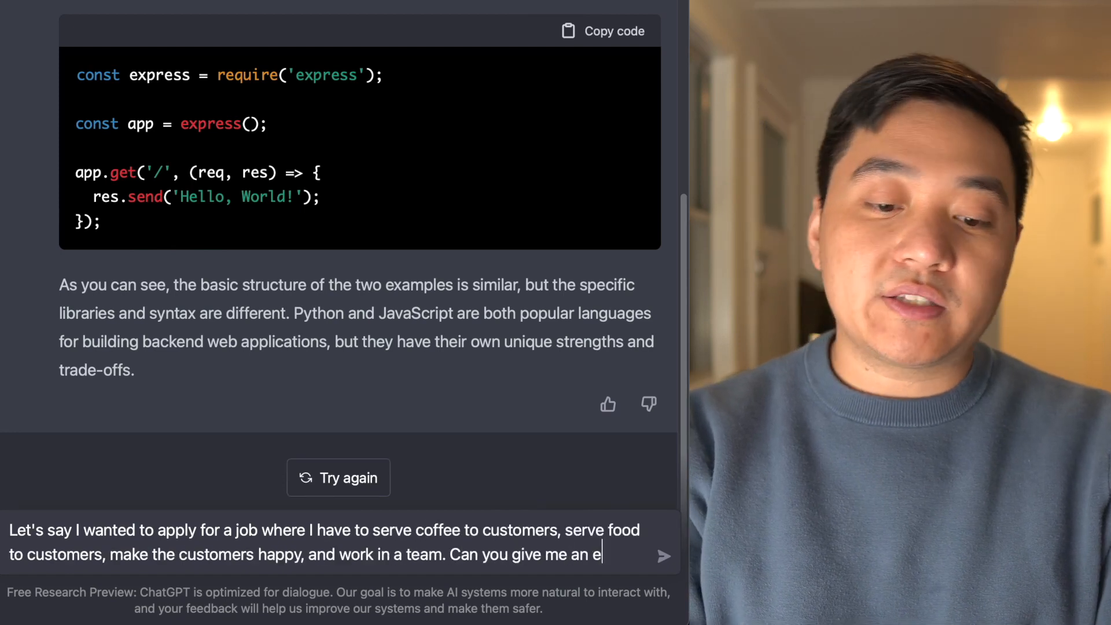
{"action": "type", "text": "xample of a cover"}
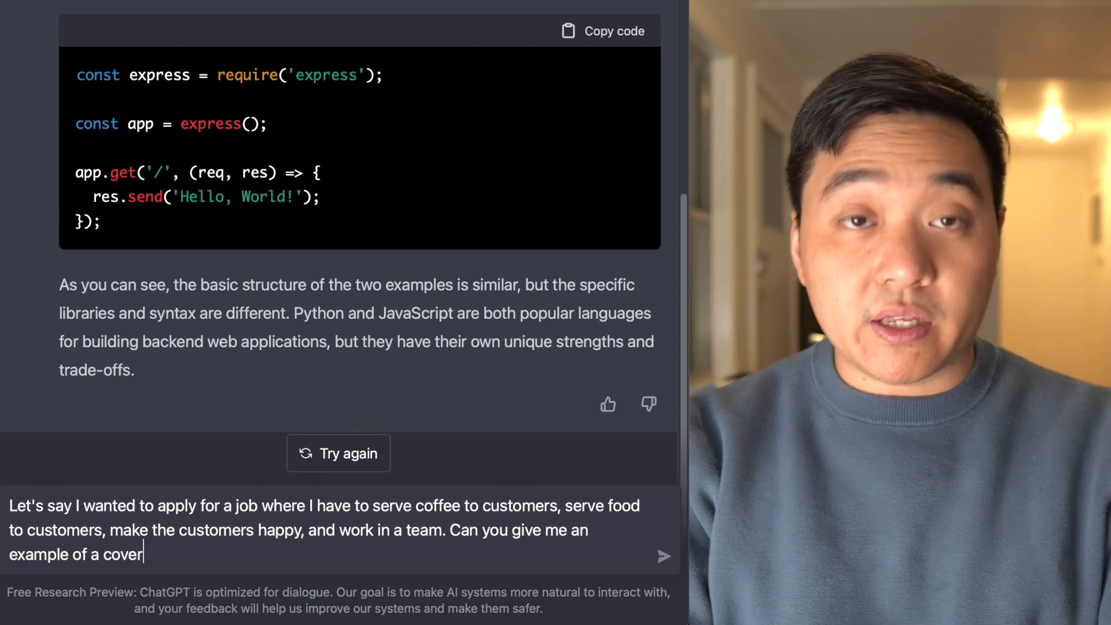
{"action": "type", "text": "letter that I"}
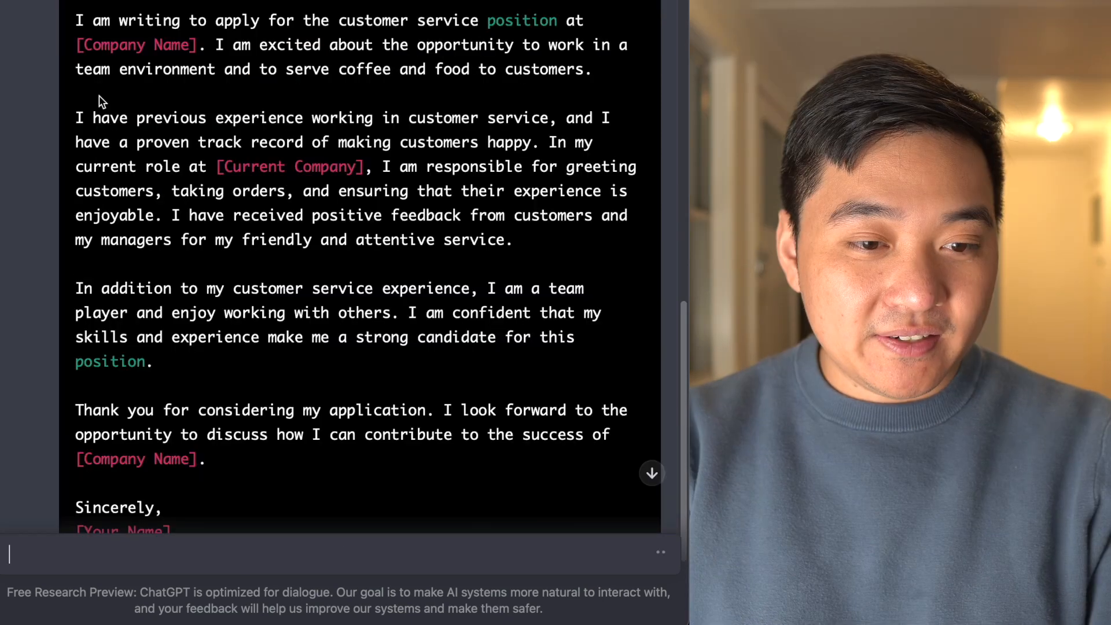
Scroll through the sample cover letter and the tips on highlighting experience and enthusiasm
{"action": "scroll", "scroll_direction": "down", "scroll_amount": 3}
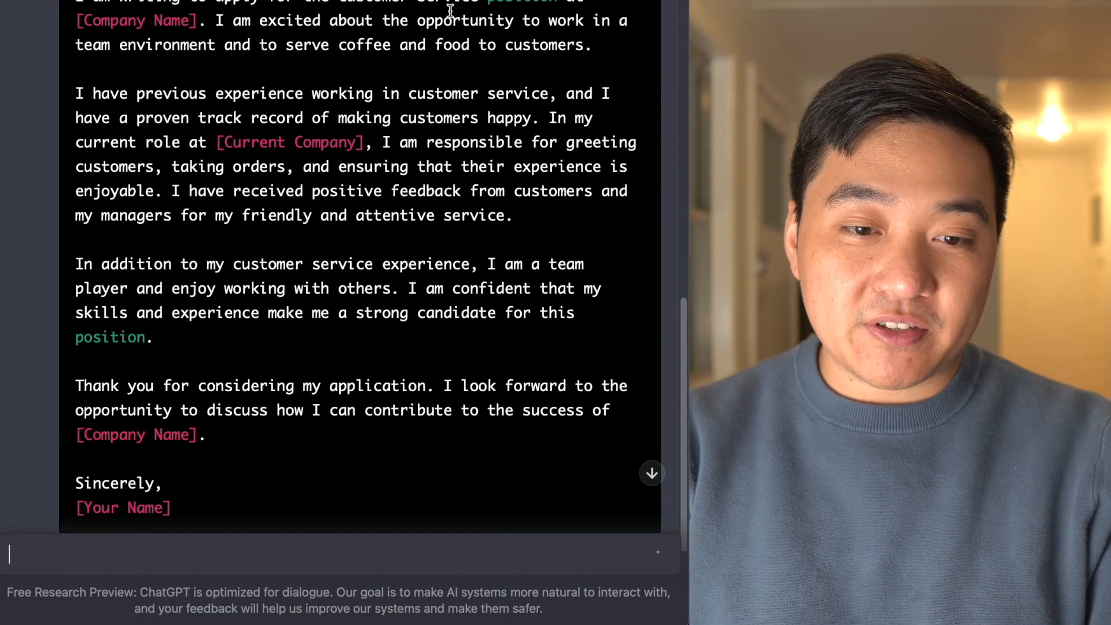
{"action": "scroll", "scroll_direction": "down", "scroll_amount": 3}
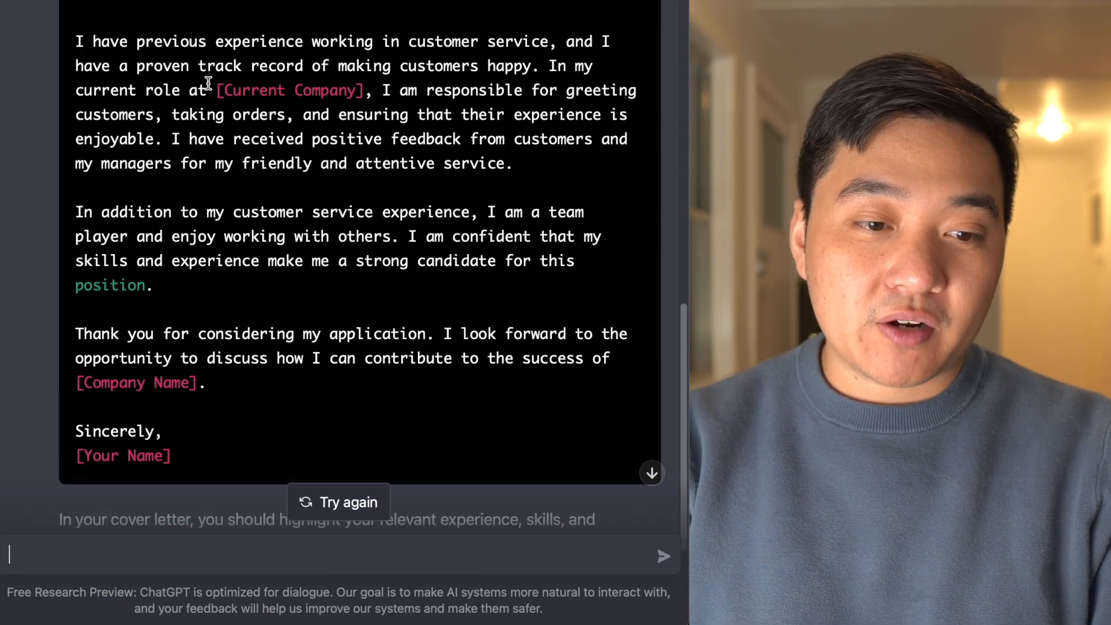
{"action": "scroll", "scroll_direction": "down", "scroll_amount": 3}
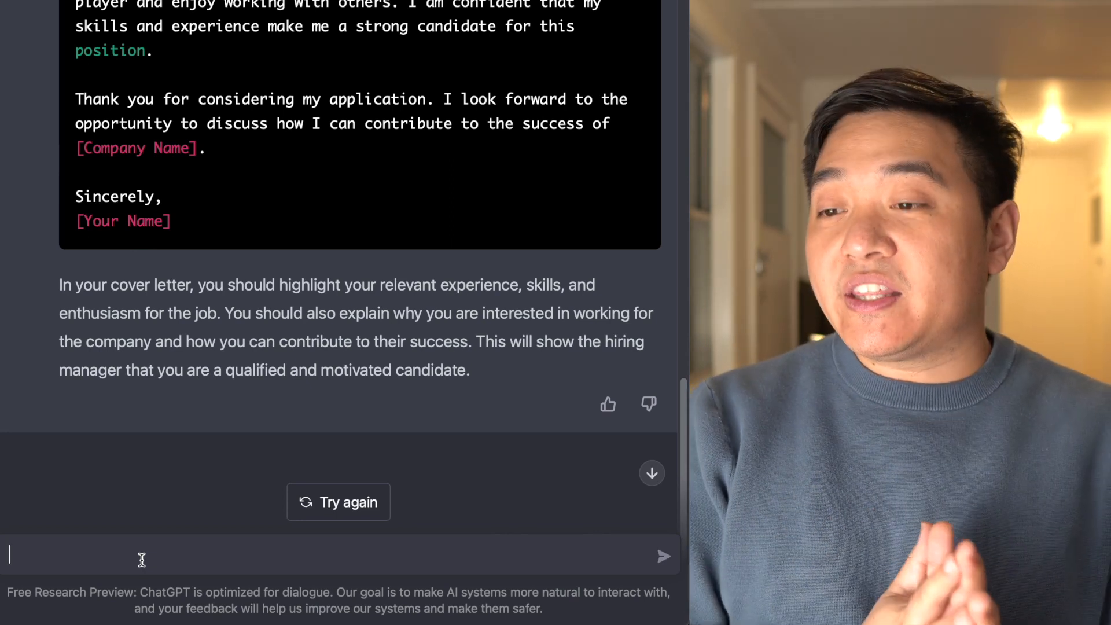
Send a party-ideas prompt with the example 'Mario Party | Items: Mario Hat, Donkey Kong Outfit, Green Shell'
{"action": "type", "text": "I want to generate a list of ideas for a party, including the list of items I would require for those ideas."}
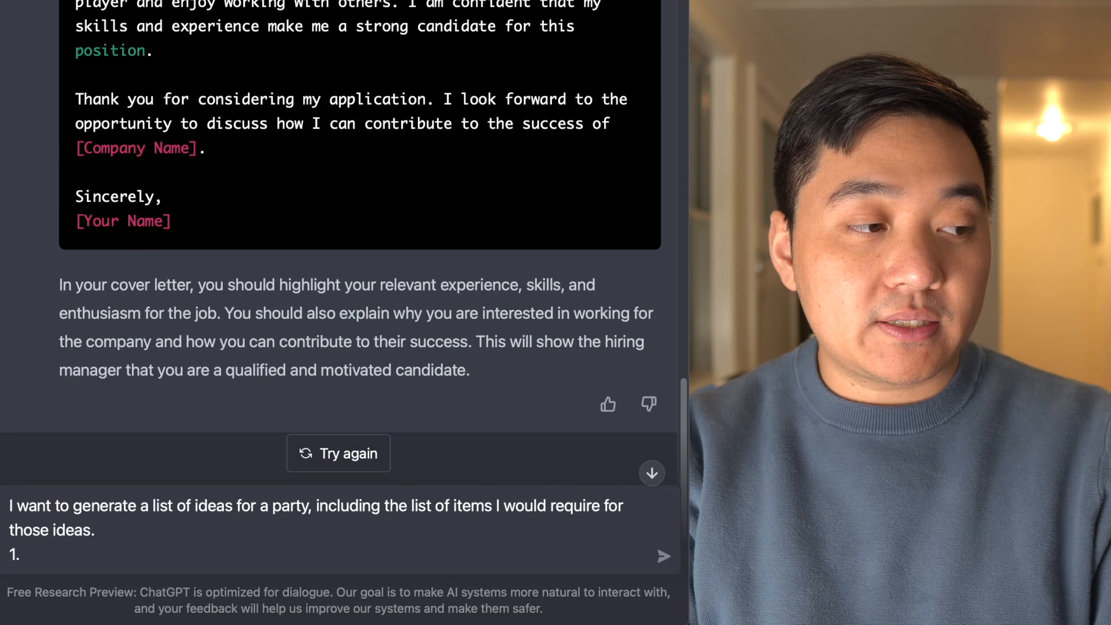
{"action": "type", "text": "Mario Pa"}
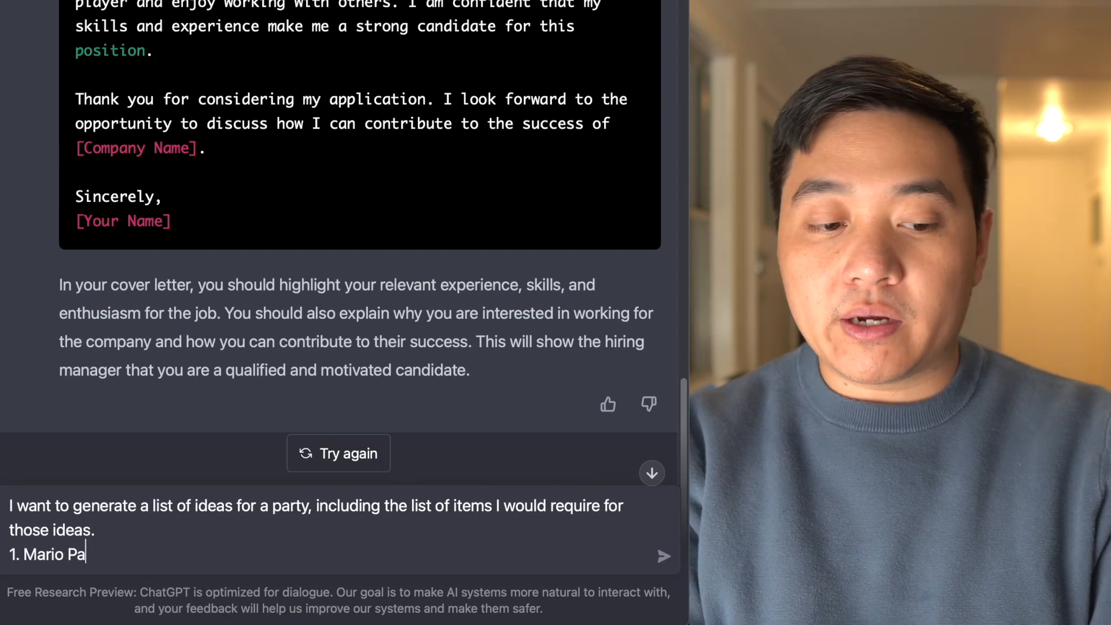
{"action": "type", "text": "rty"}
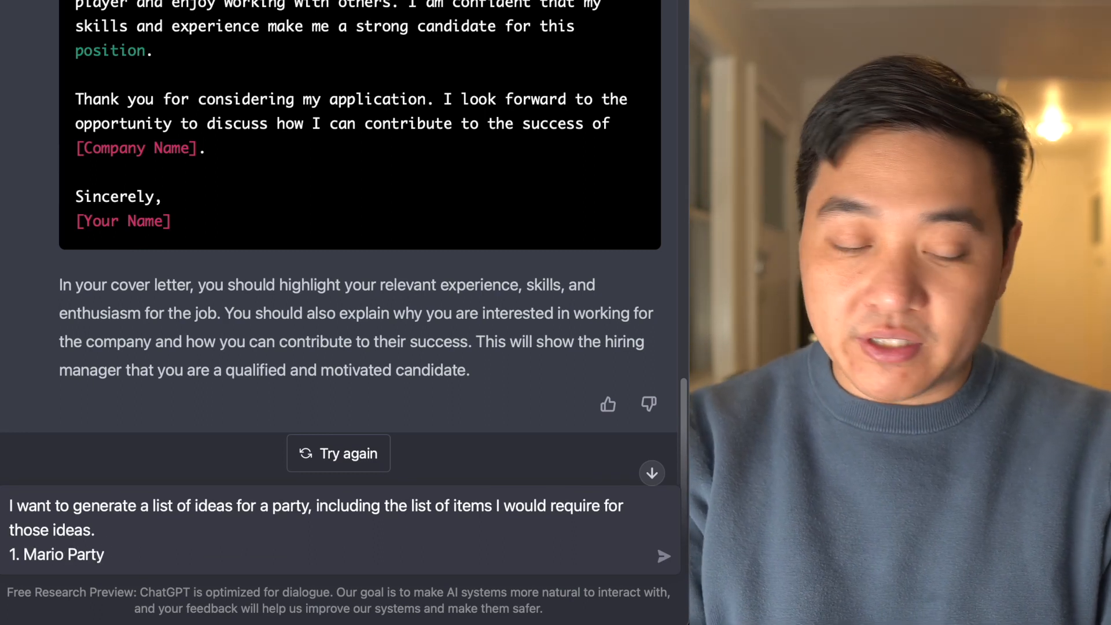
{"action": "type", "text": "| Mario"}
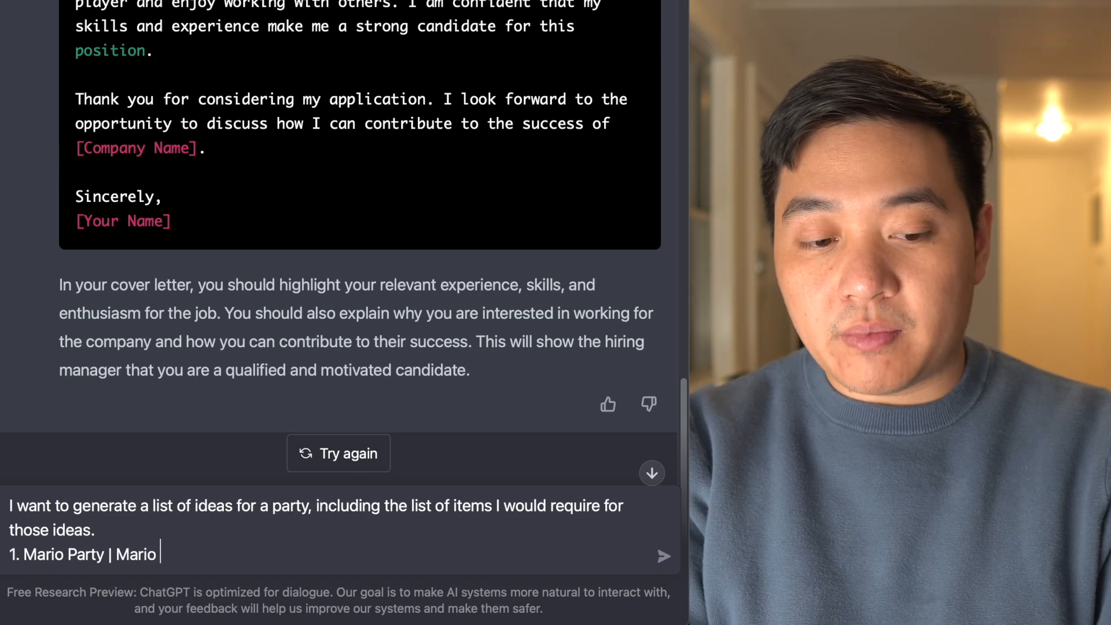
{"action": "type", "text": "Hat, Donkey K"}
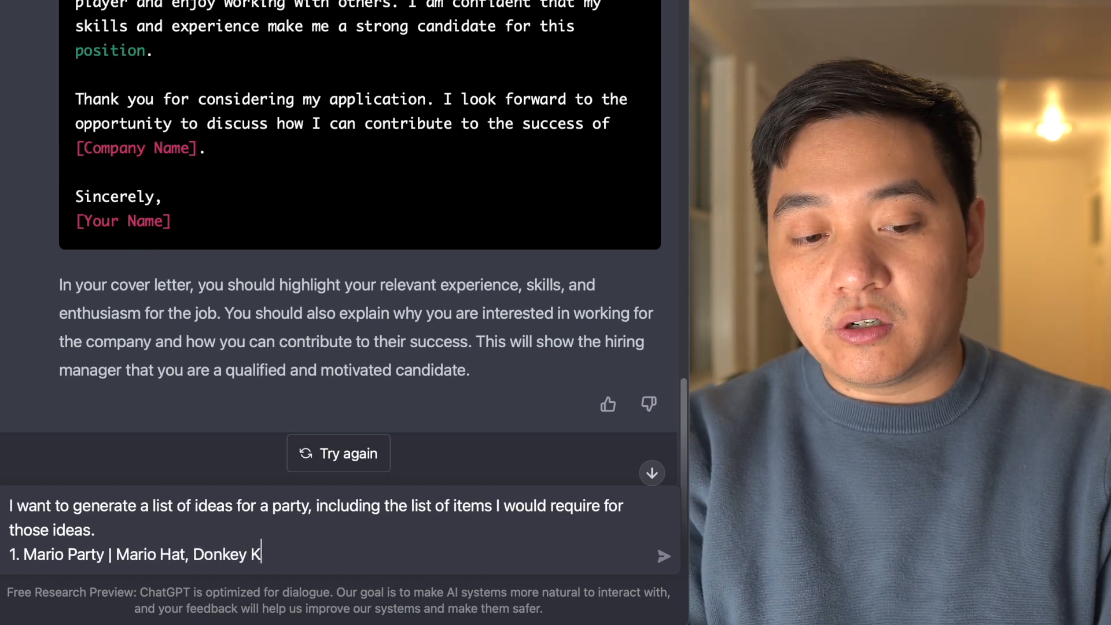
{"action": "type", "text": "Items: Mario Hat, Donkey Kong Outfit, Green Sh"}
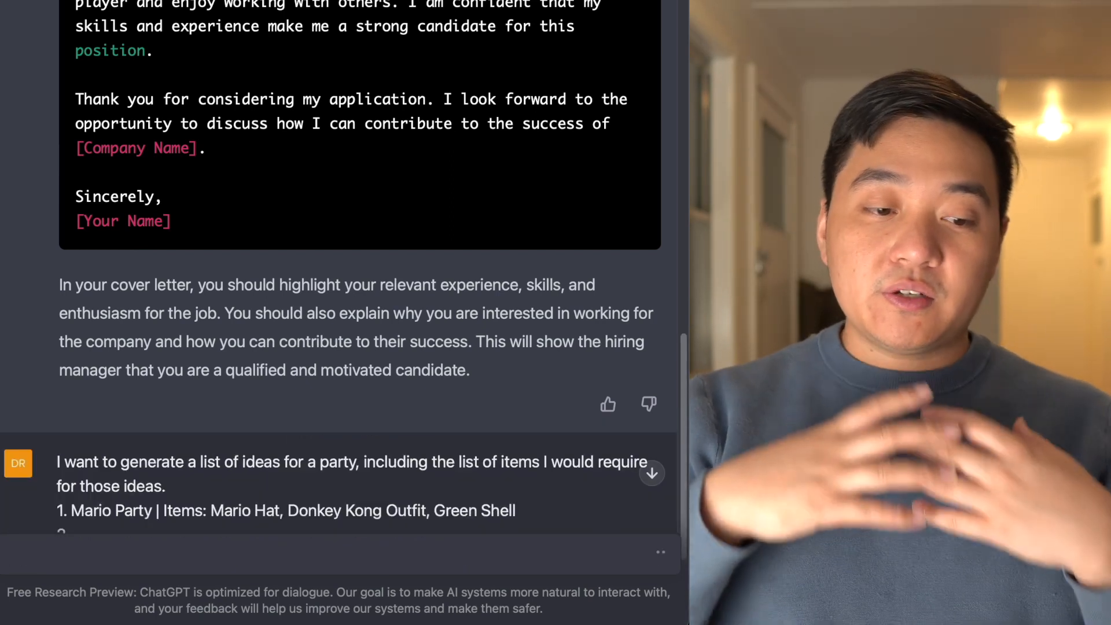
Scroll through the party themes reply, from Hawaiian Luau and Murder Mystery to Casino Night and Karaoke
{"action": "scroll", "scroll_direction": "down", "scroll_amount": 3}
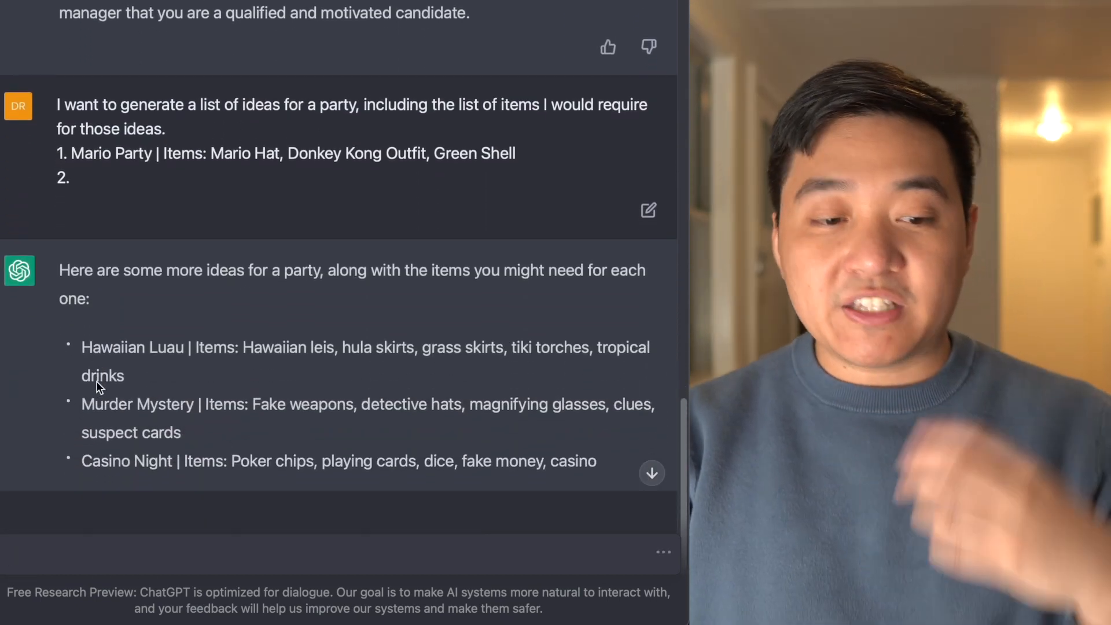
{"action": "scroll", "scroll_direction": "down", "scroll_amount": 3}
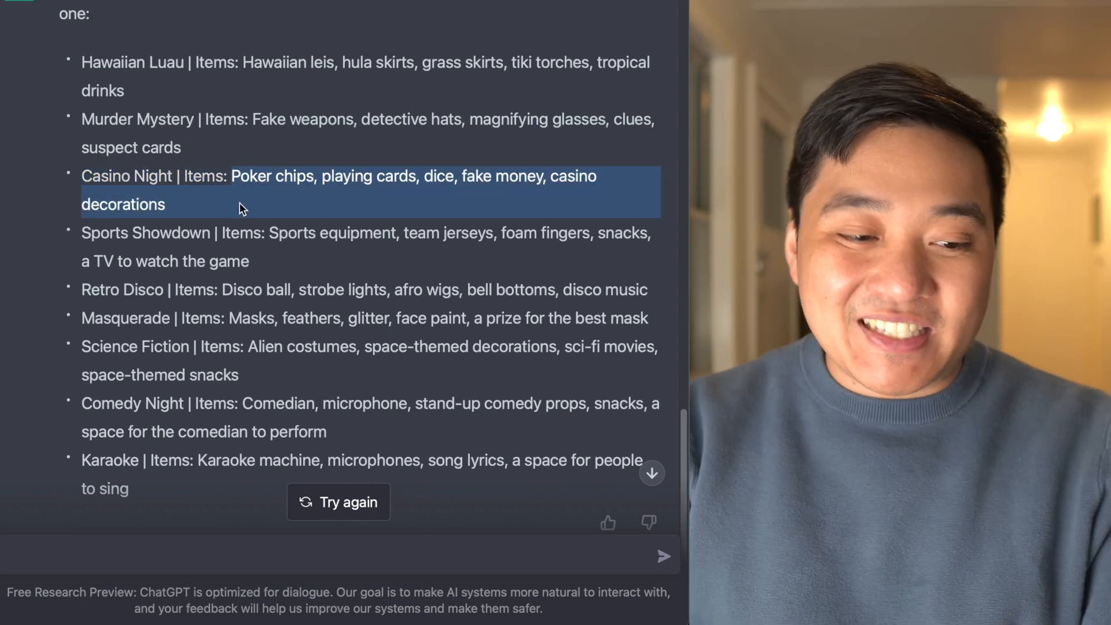
{"action": "scroll", "scroll_direction": "down", "scroll_amount": 3}
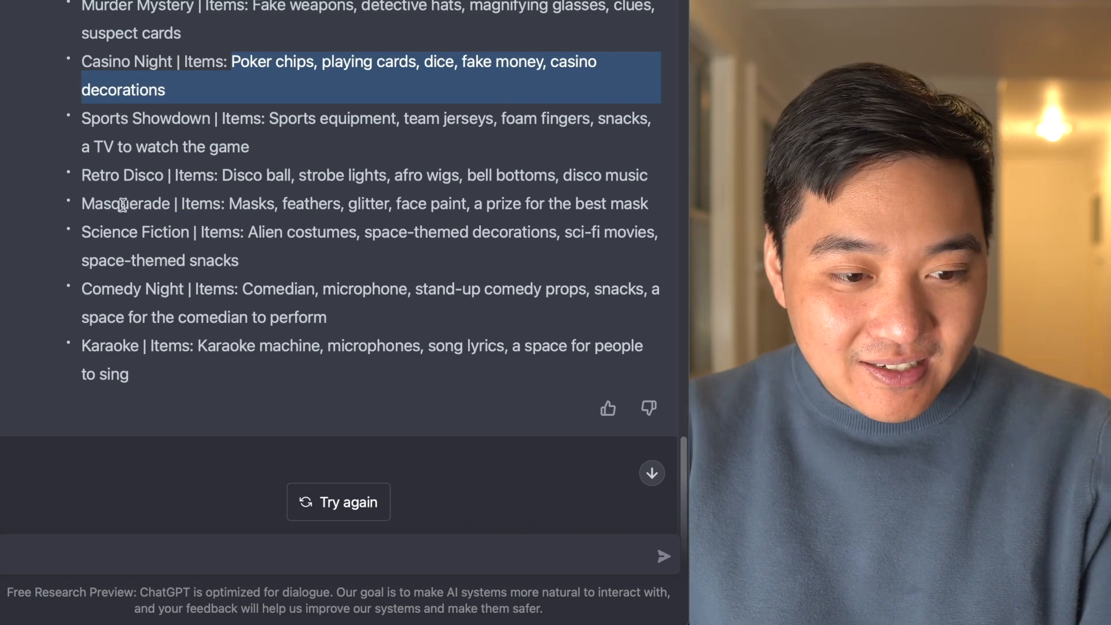